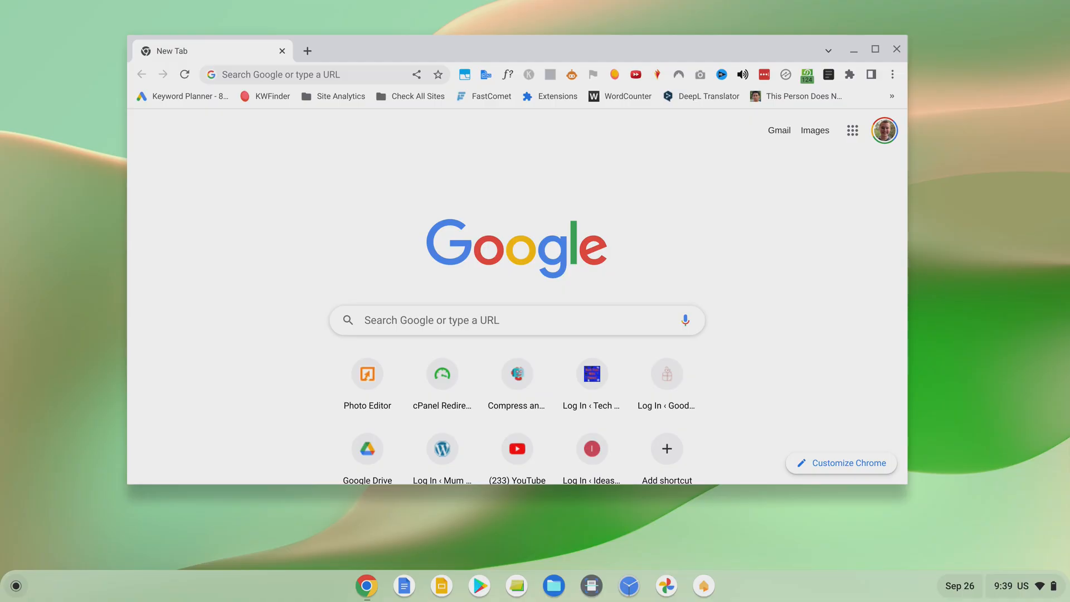
- Show the expanded Quick Settings panel with the Dark theme tile, currently off until sunset
{"action": "left_click", "coordinate": [897, 49]}
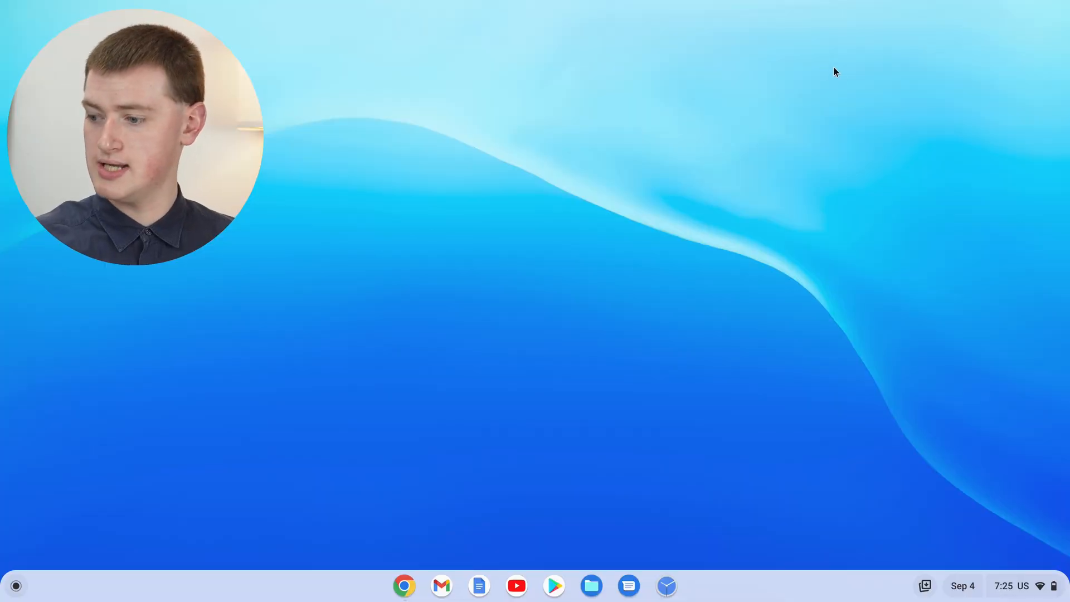
{"action": "mouse_move", "coordinate": [1020, 578]}
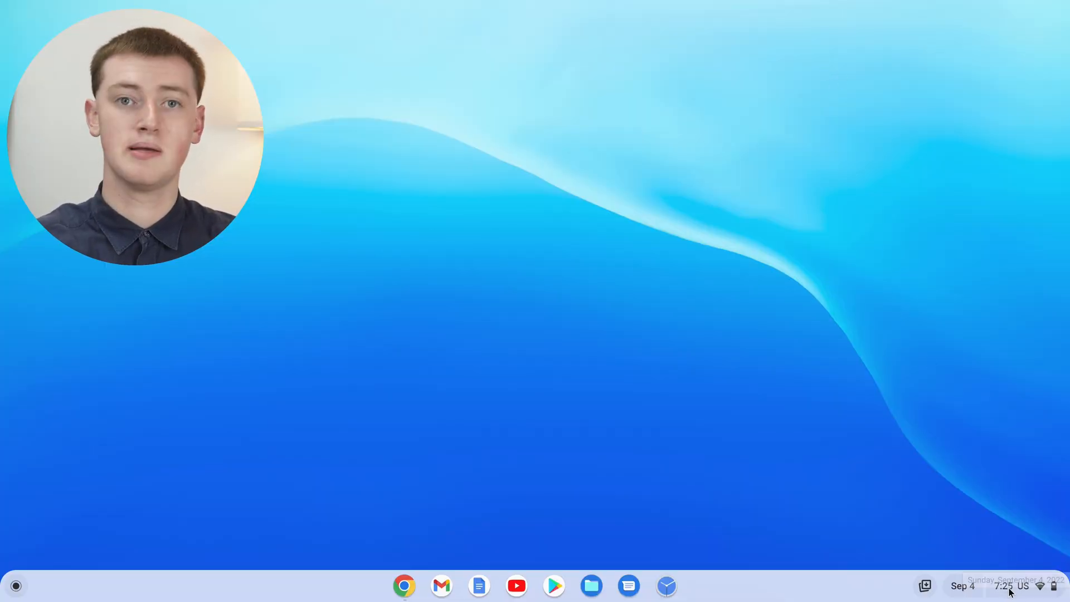
{"action": "left_click", "coordinate": [1012, 585]}
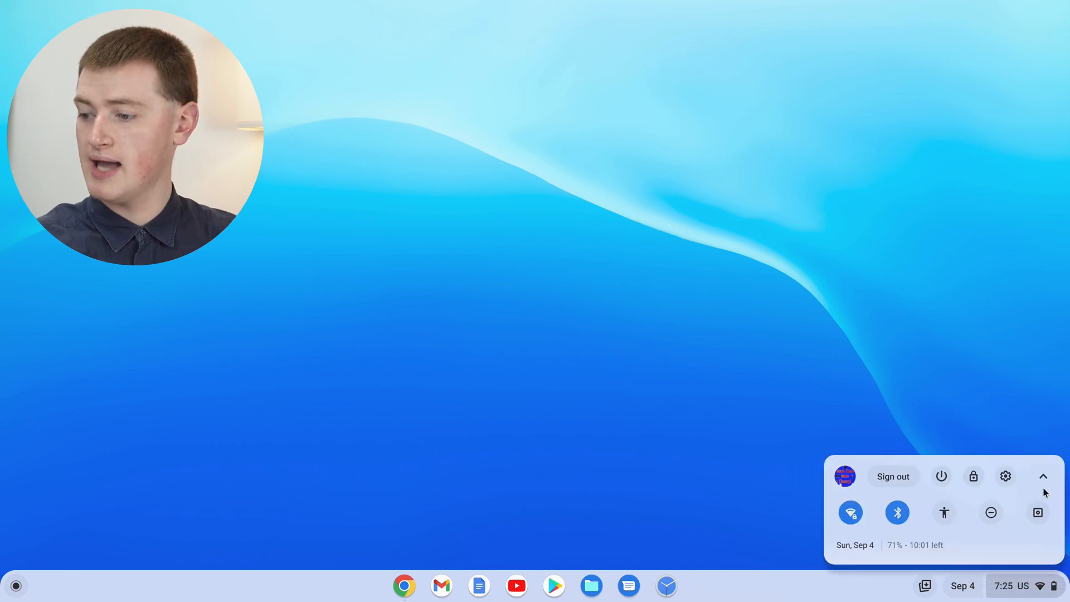
{"action": "mouse_move", "coordinate": [991, 513]}
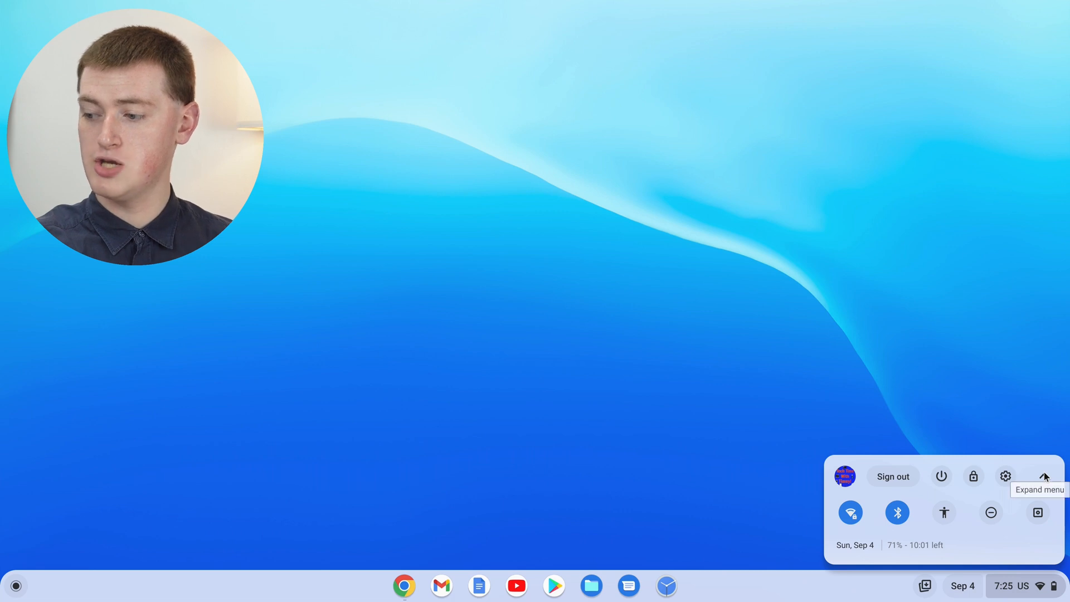
{"action": "left_click", "coordinate": [1044, 476]}
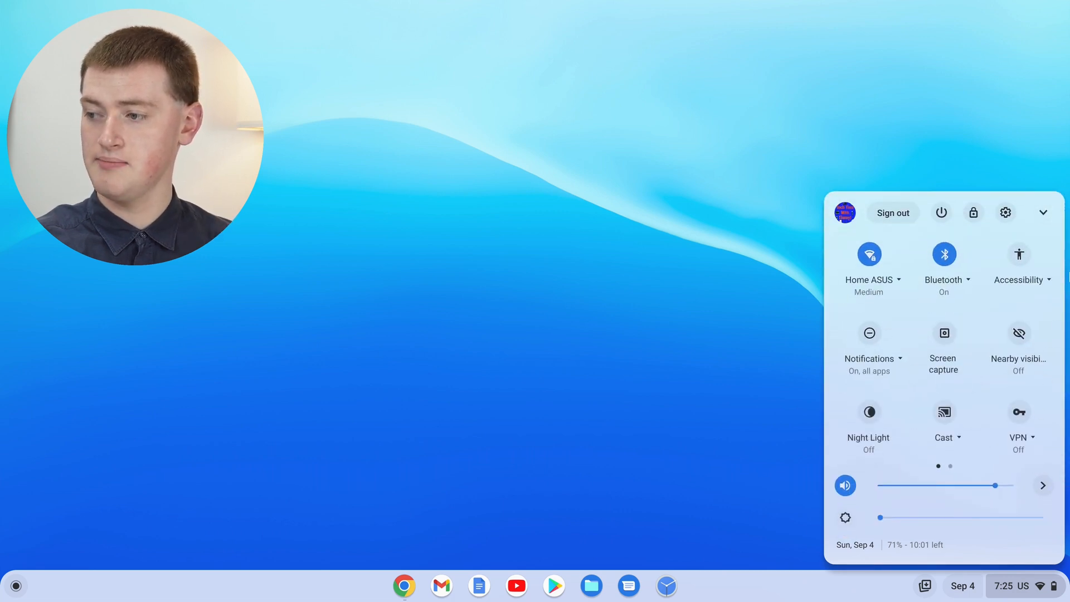
{"action": "left_click", "coordinate": [1044, 212]}
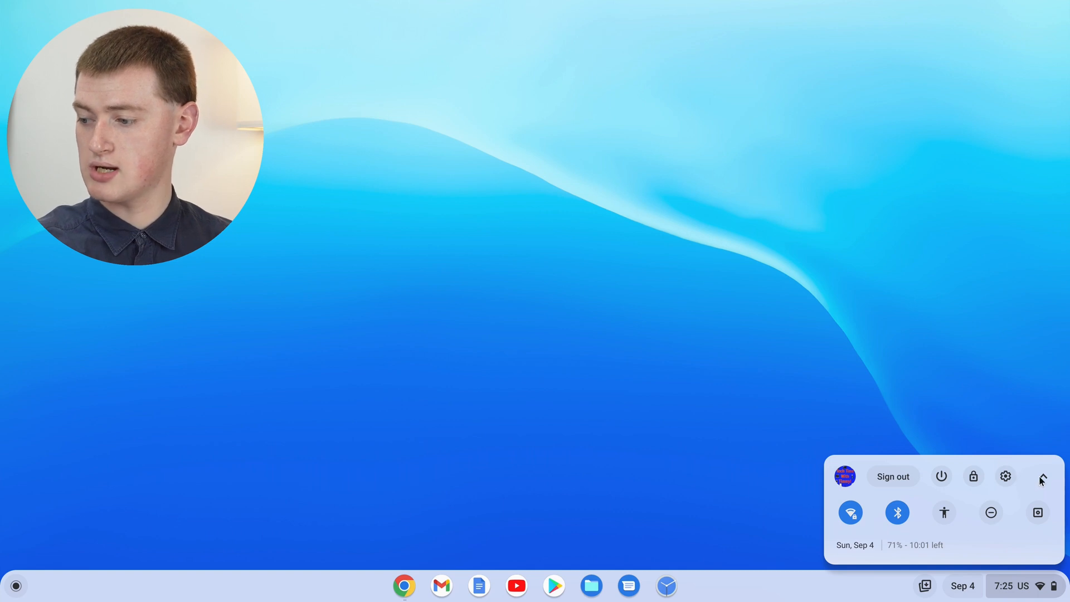
{"action": "left_click", "coordinate": [1042, 476]}
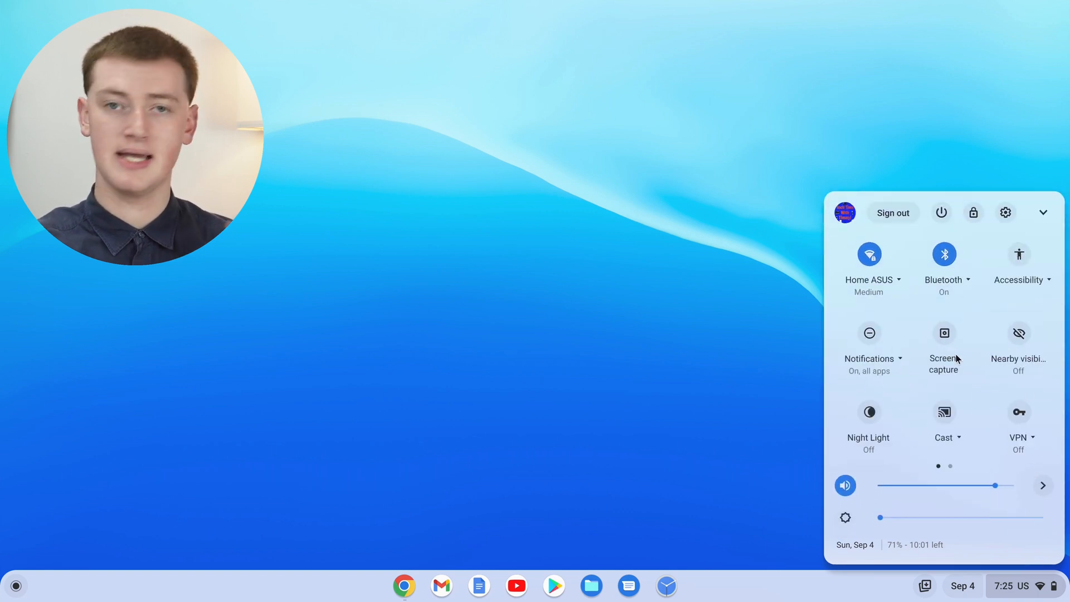
{"action": "mouse_move", "coordinate": [967, 312]}
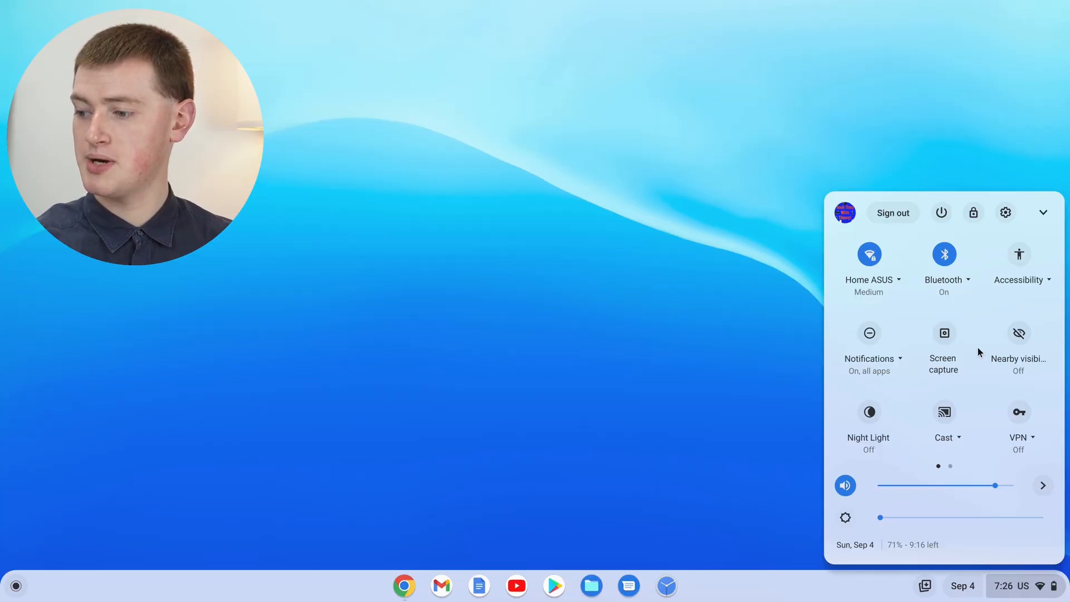
{"action": "mouse_move", "coordinate": [958, 382]}
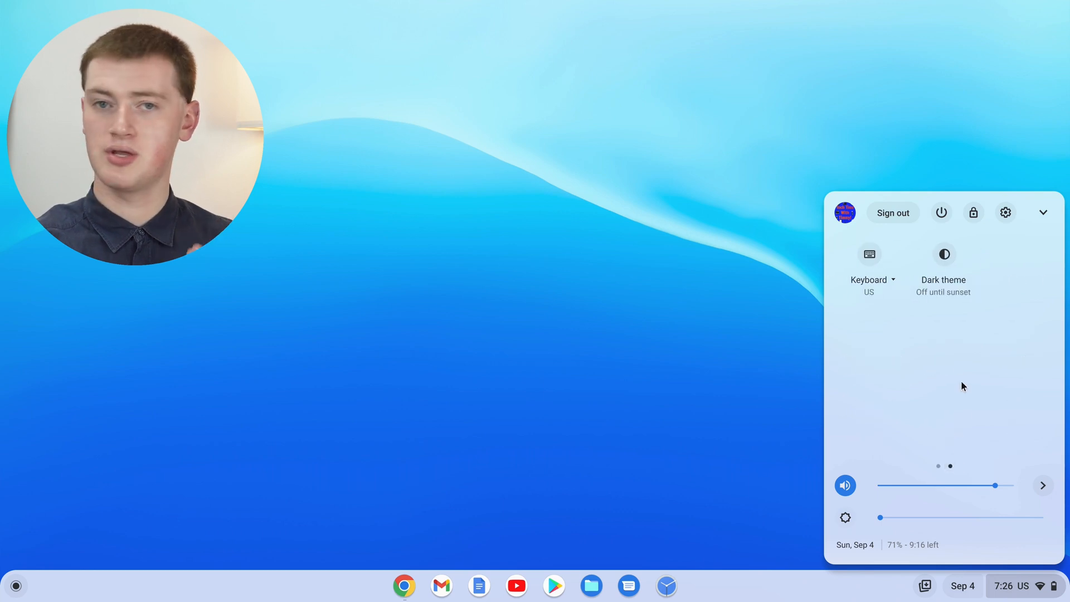
{"action": "mouse_move", "coordinate": [954, 293]}
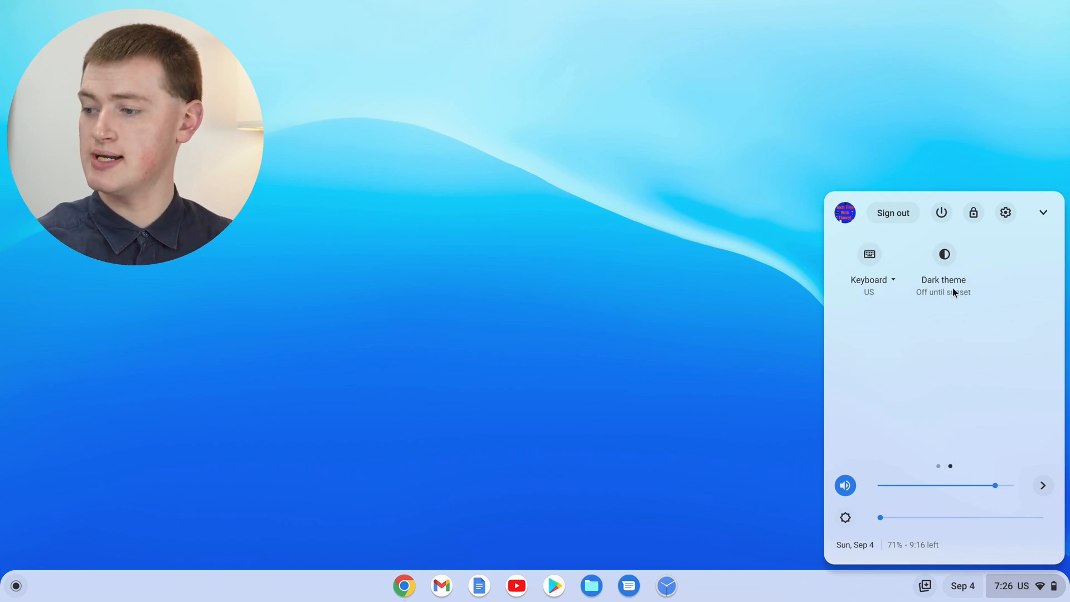
{"action": "mouse_move", "coordinate": [945, 267]}
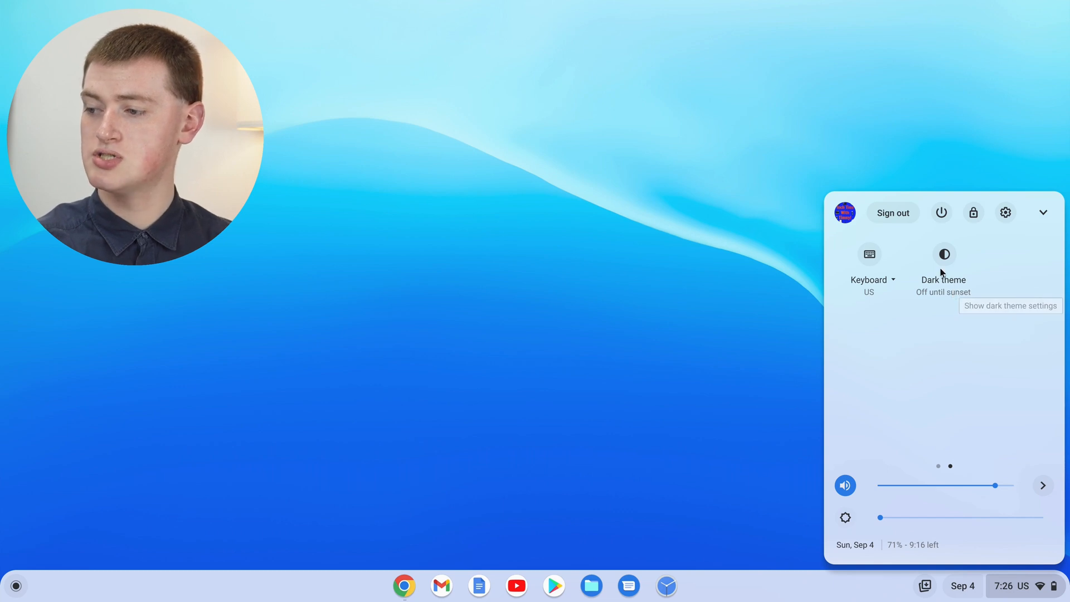
- Turn Dark theme on and launch Files from the Launcher to see it in dark styling
{"action": "left_click", "coordinate": [944, 254]}
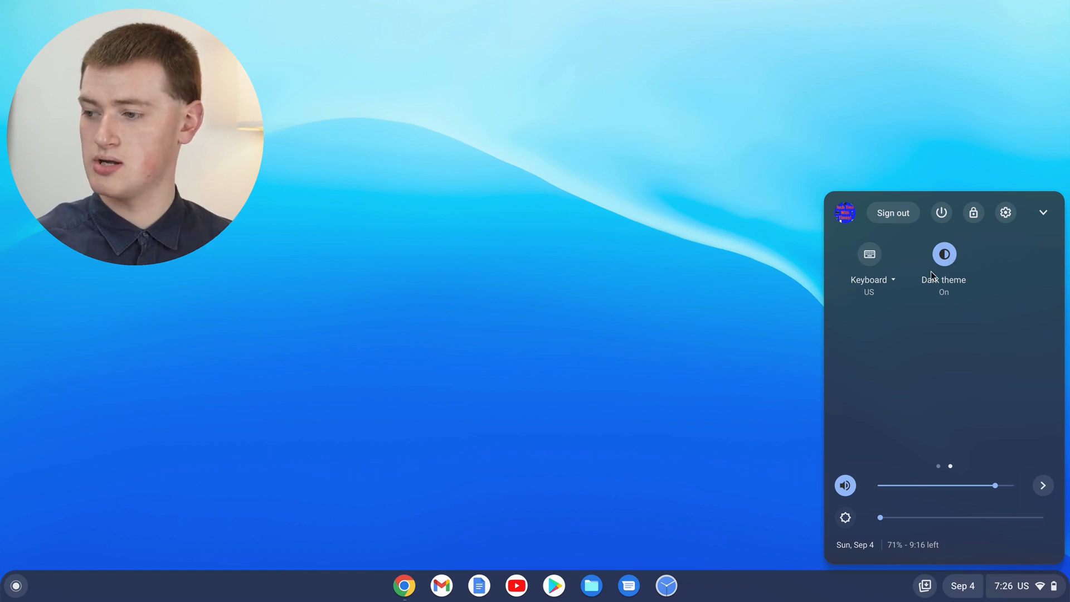
{"action": "mouse_move", "coordinate": [284, 587]}
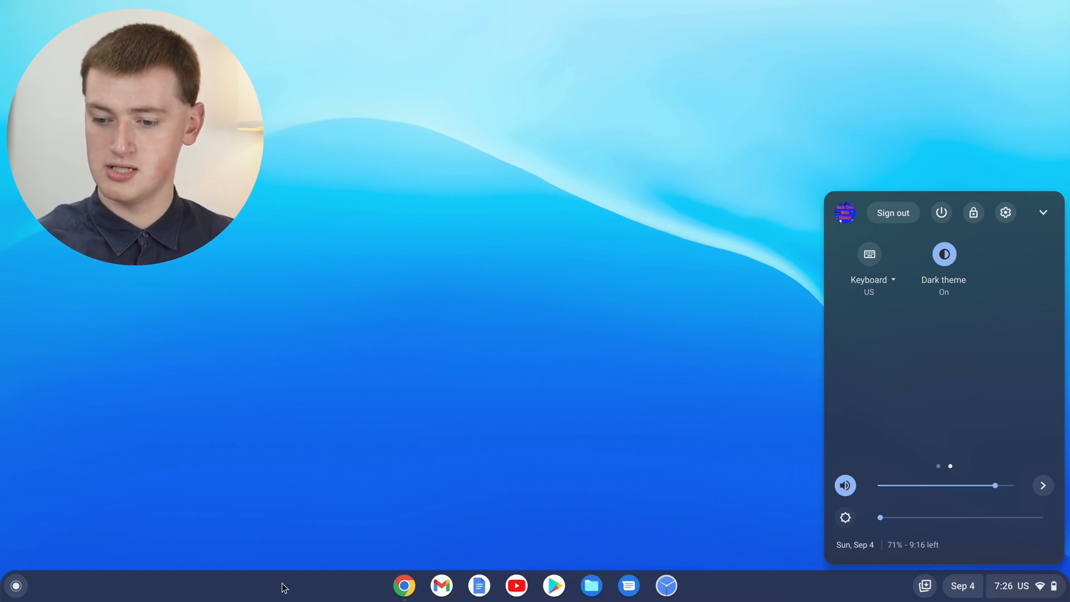
{"action": "left_click", "coordinate": [14, 585]}
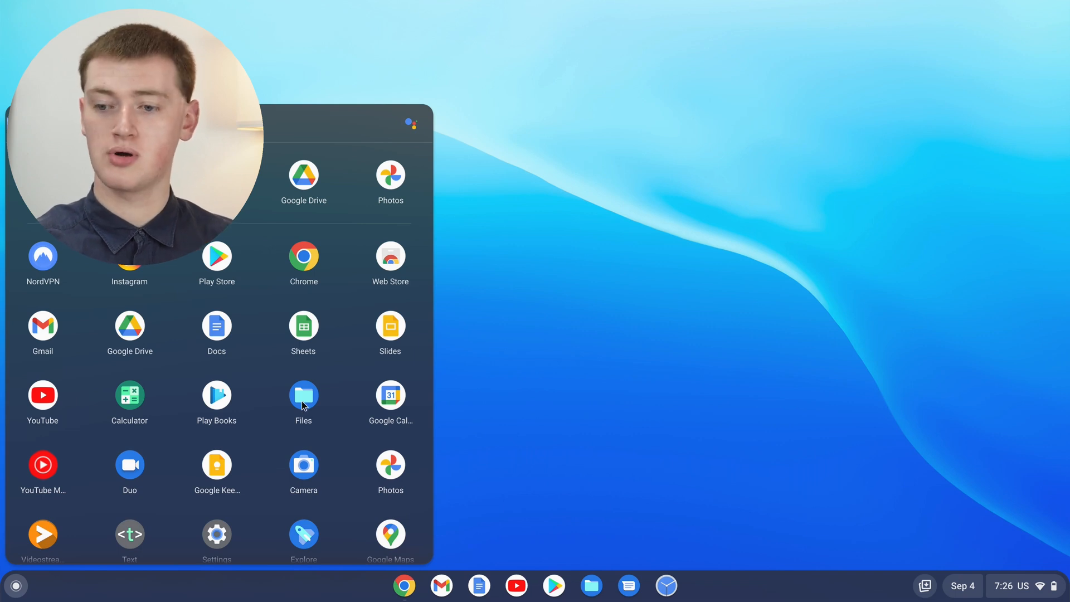
{"action": "left_click", "coordinate": [303, 395]}
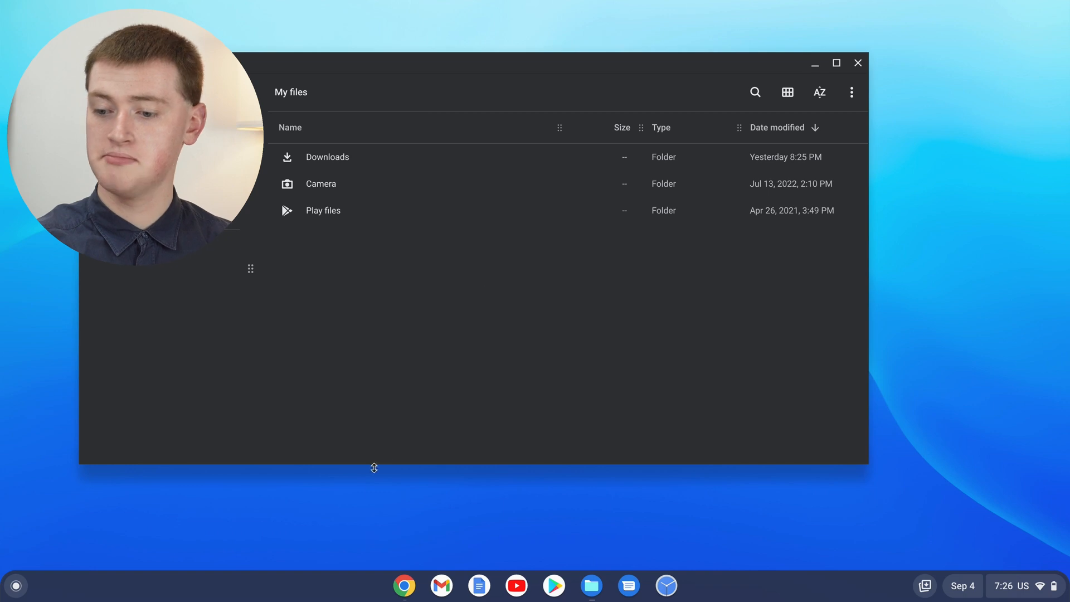
- Launch Chrome, visit YouTube in dark styling, and return to the dark New Tab page
{"action": "left_click", "coordinate": [403, 585]}
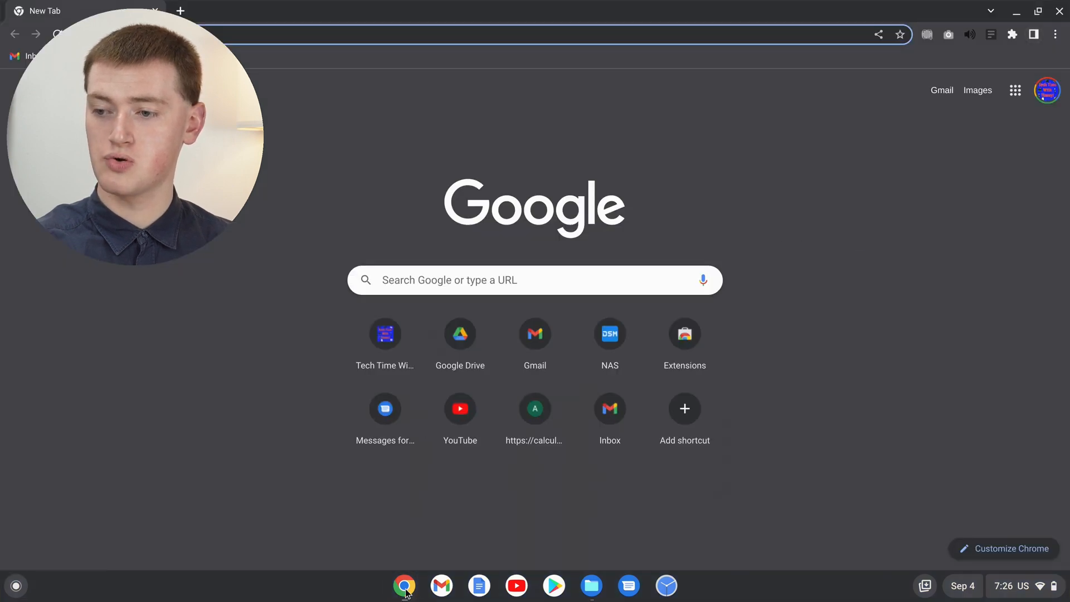
{"action": "mouse_move", "coordinate": [404, 585]}
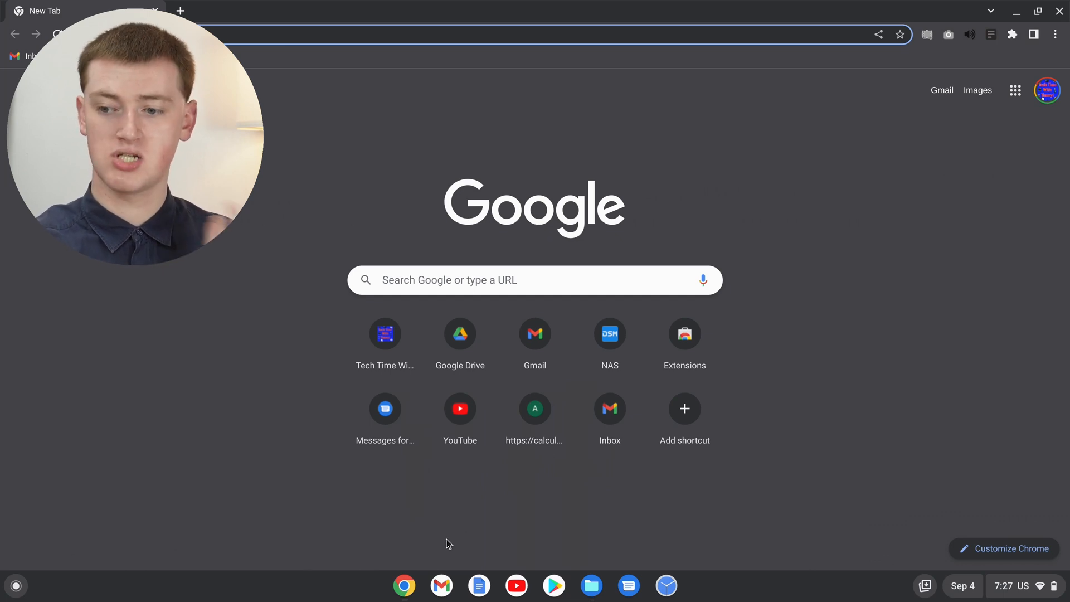
{"action": "mouse_move", "coordinate": [461, 410]}
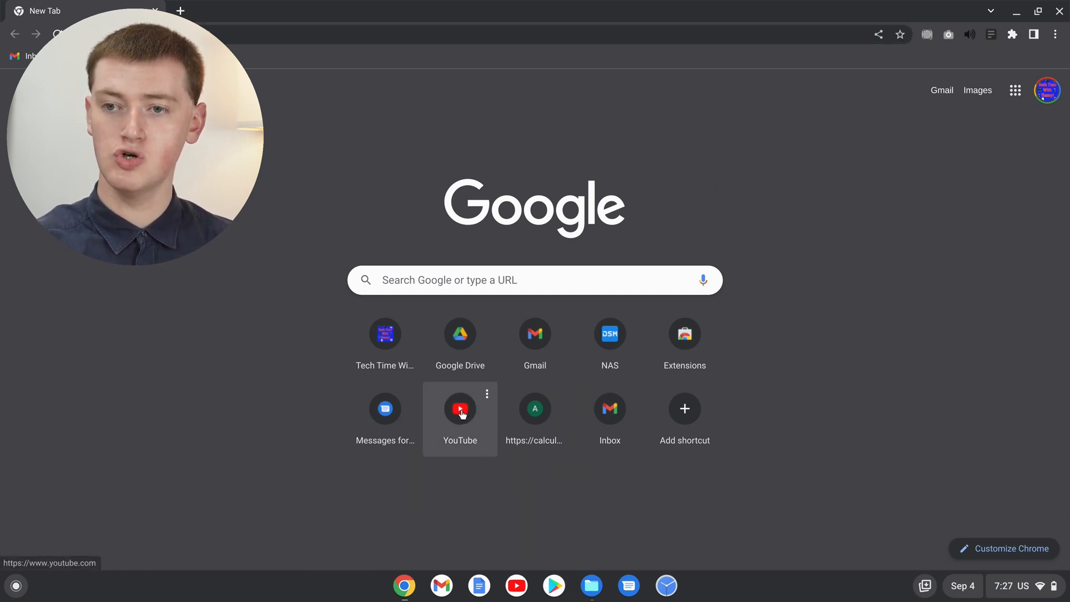
{"action": "left_click", "coordinate": [460, 409]}
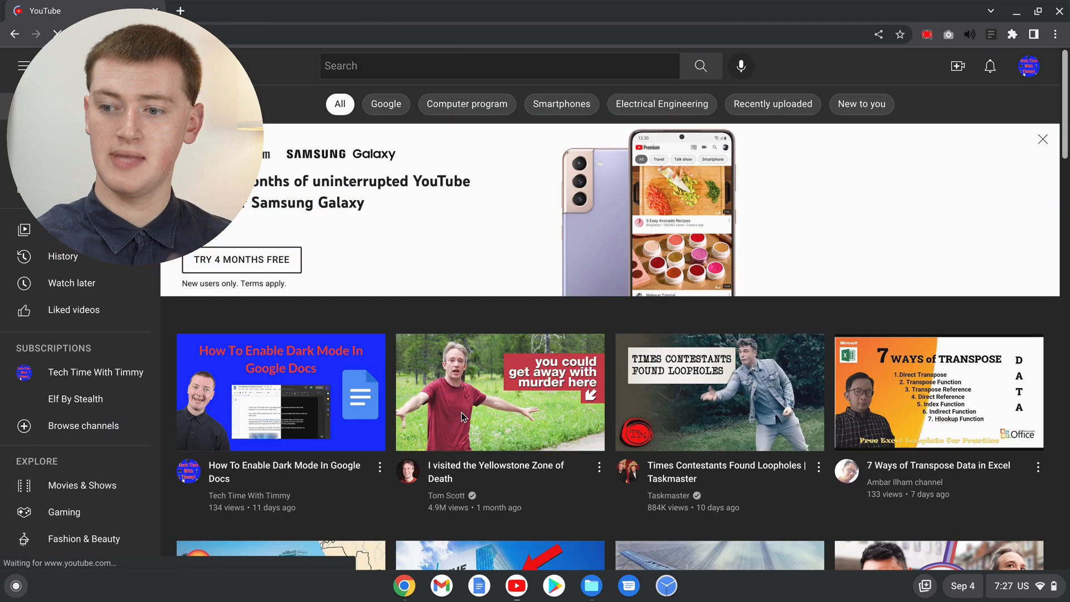
{"action": "left_click", "coordinate": [179, 10]}
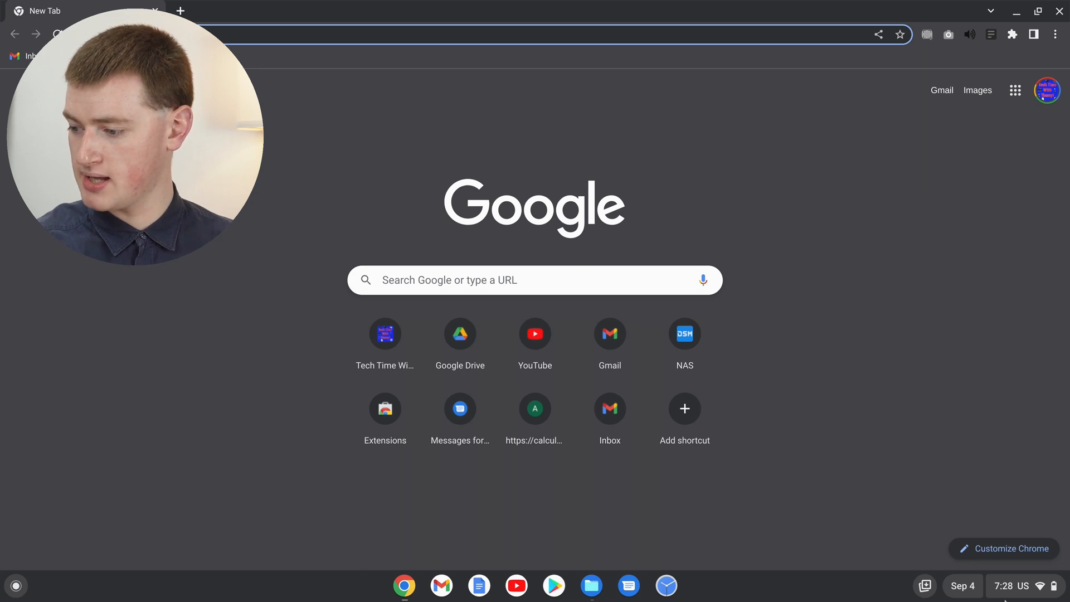
- Turn Dark theme back off from Quick Settings and close Chrome to show the desktop
{"action": "left_click", "coordinate": [1014, 586]}
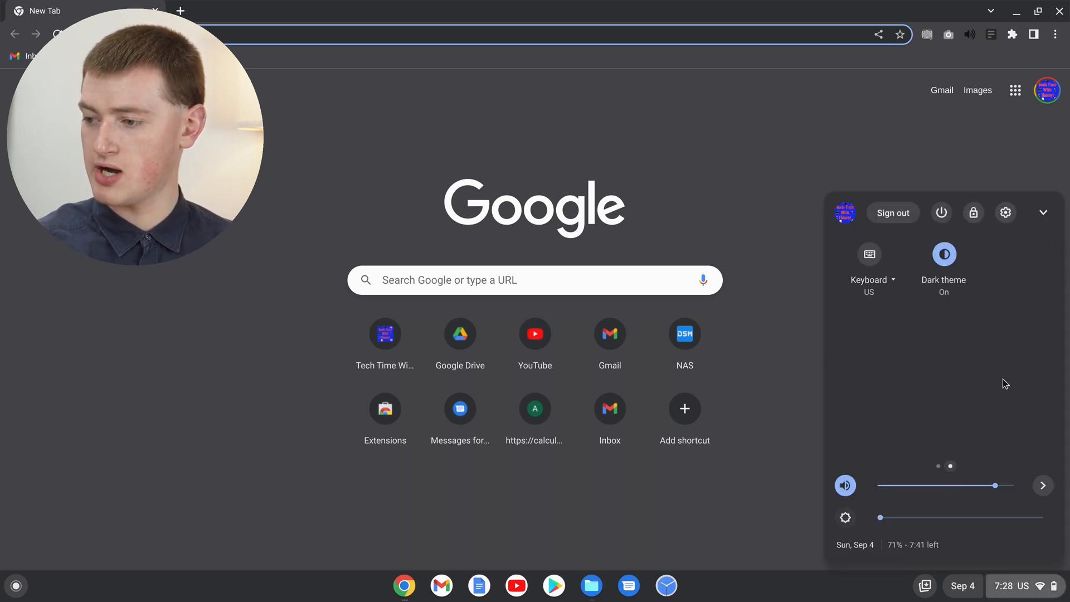
{"action": "left_click", "coordinate": [945, 254]}
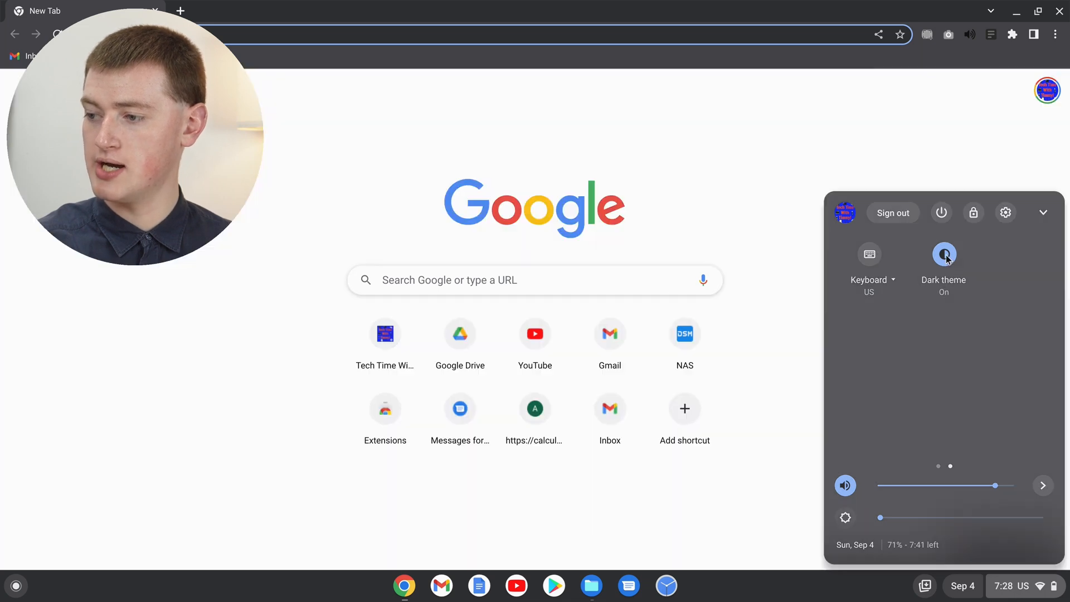
{"action": "left_click", "coordinate": [945, 255]}
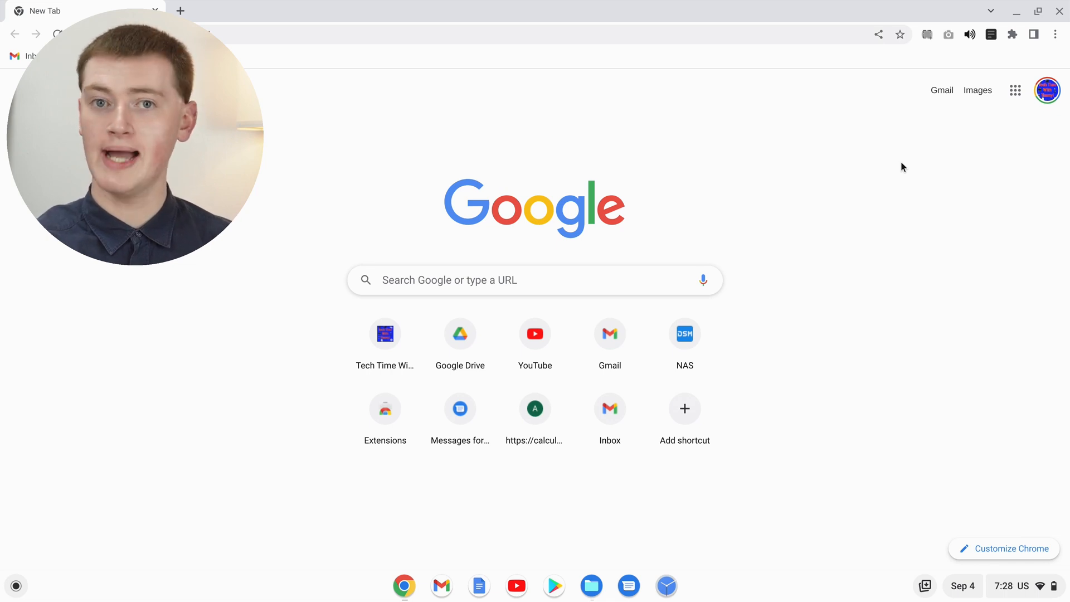
{"action": "left_click", "coordinate": [1060, 13]}
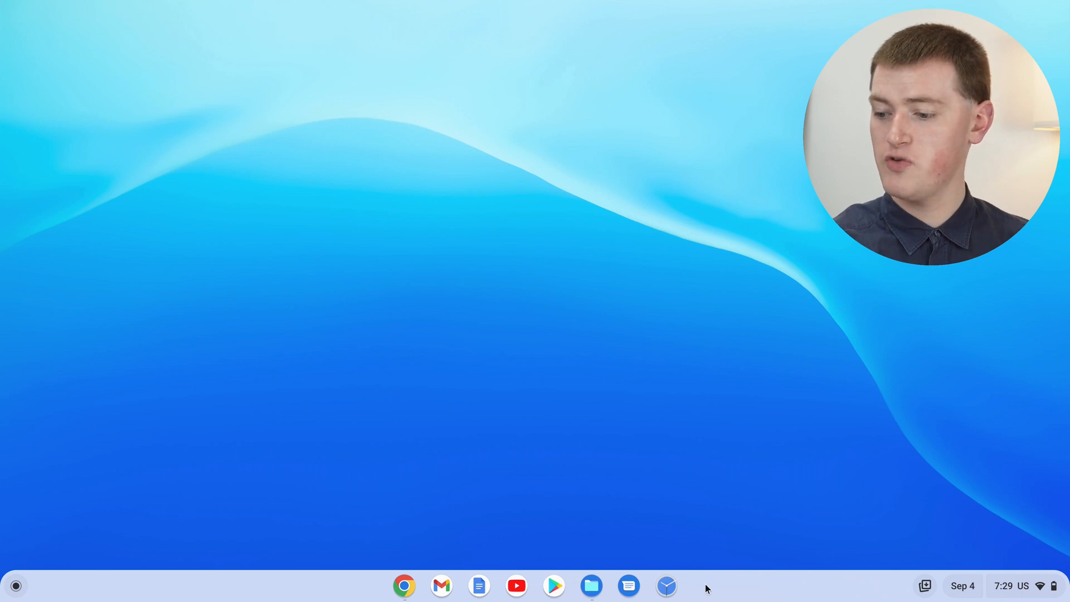
- Choose Set wallpaper & style from the shelf's right-click menu
{"action": "right_click", "coordinate": [717, 583]}
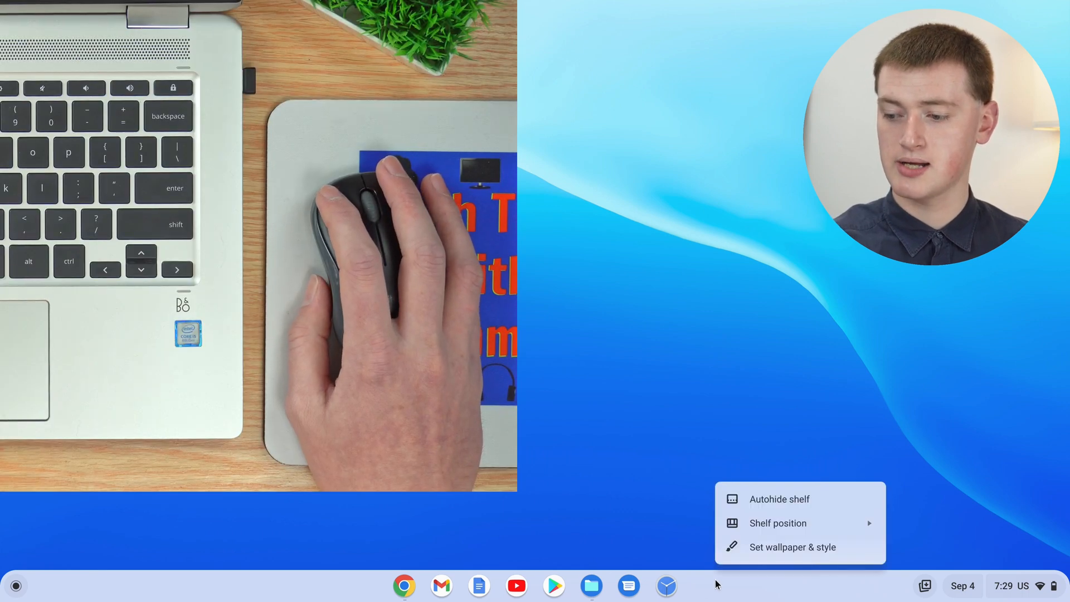
{"action": "mouse_move", "coordinate": [777, 523]}
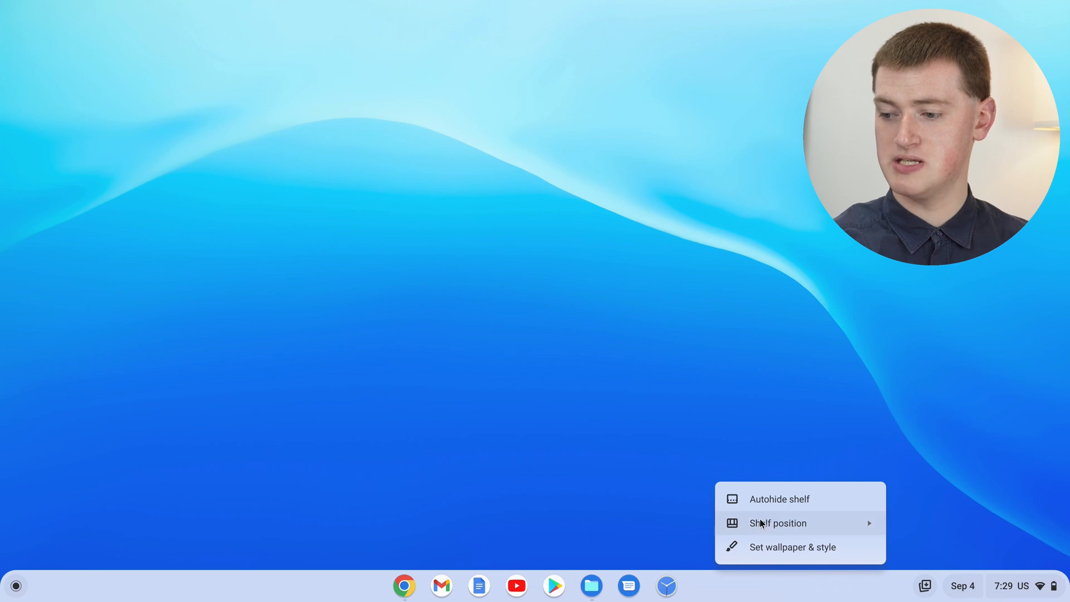
{"action": "left_click", "coordinate": [650, 493]}
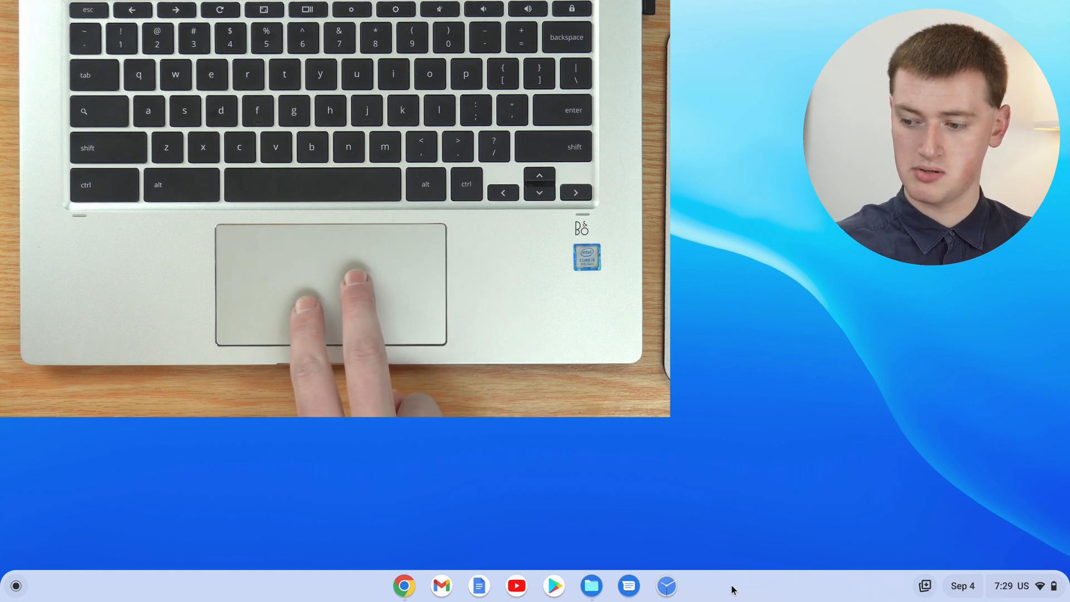
{"action": "right_click", "coordinate": [732, 589]}
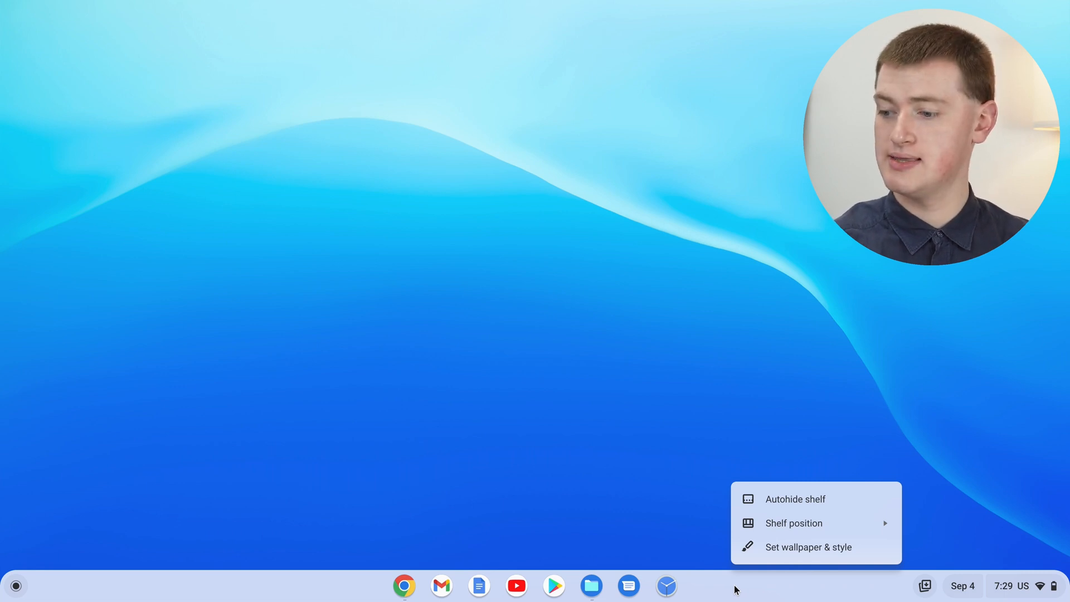
{"action": "mouse_move", "coordinate": [785, 546]}
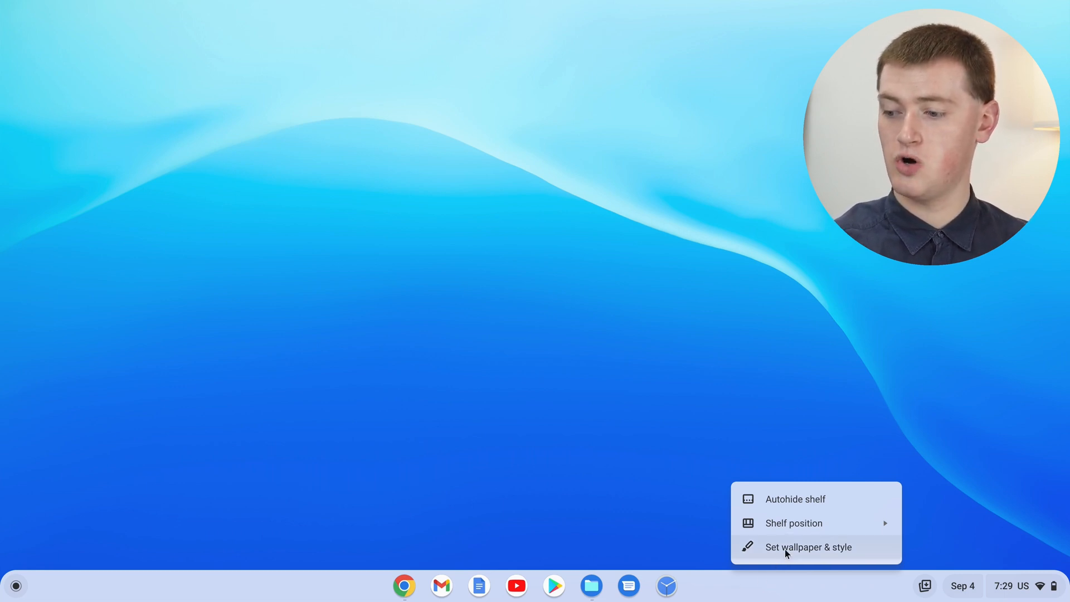
{"action": "left_click", "coordinate": [809, 546]}
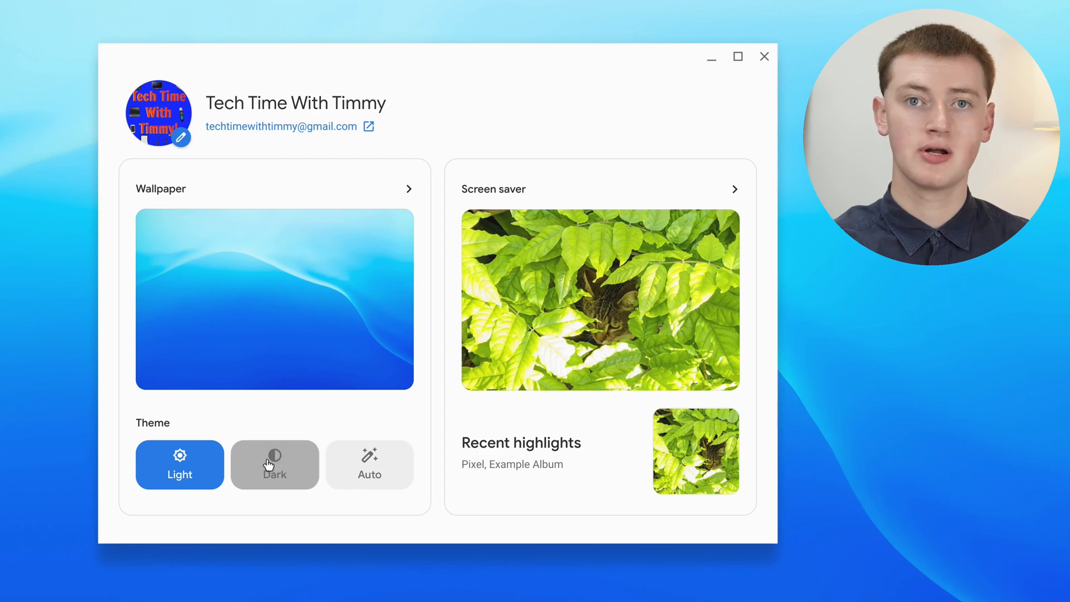
- Try the Dark theme, return to Light, then set the theme to Auto
{"action": "left_click", "coordinate": [274, 465]}
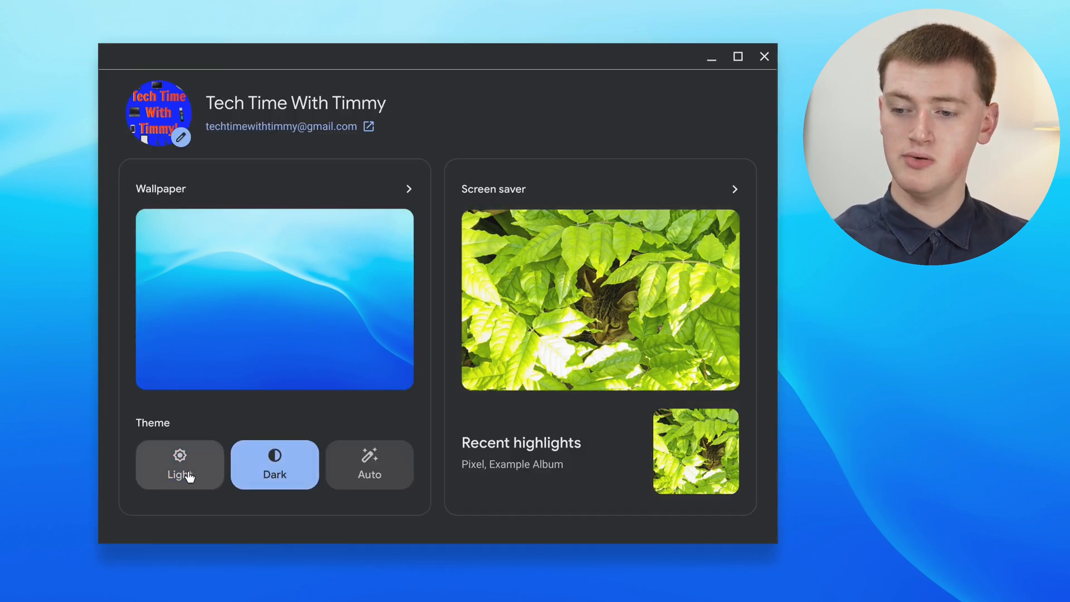
{"action": "left_click", "coordinate": [178, 464]}
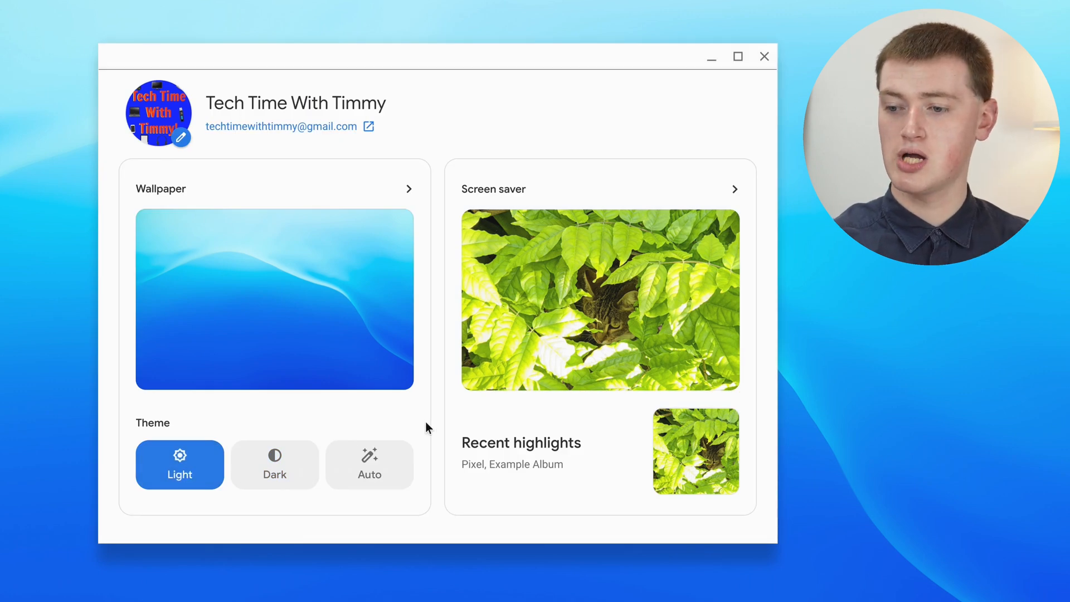
{"action": "left_click", "coordinate": [369, 465]}
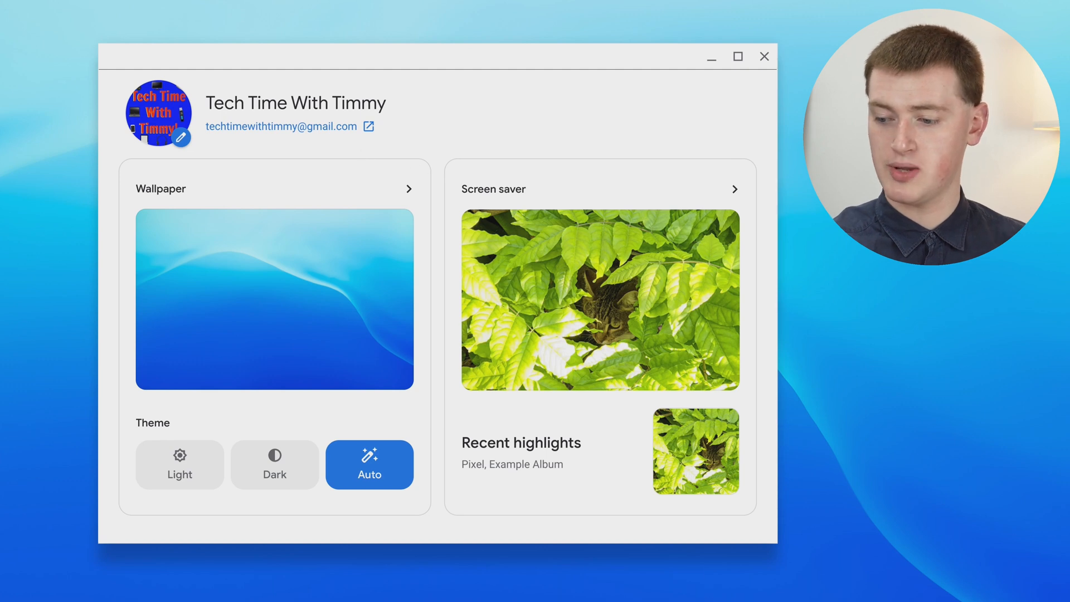
{"action": "mouse_move", "coordinate": [430, 182]}
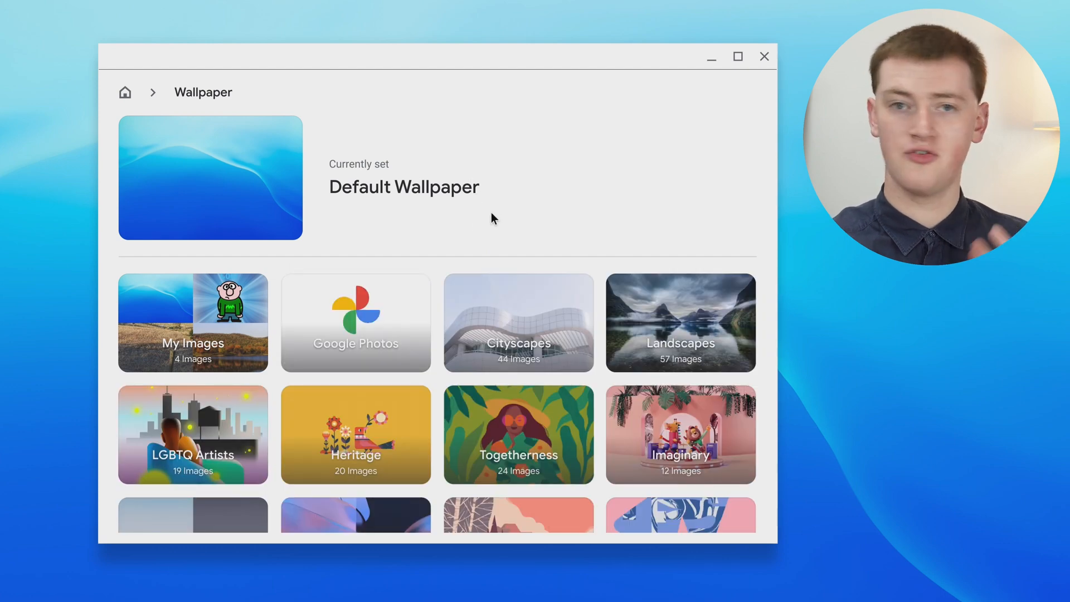
{"action": "mouse_move", "coordinate": [330, 410]}
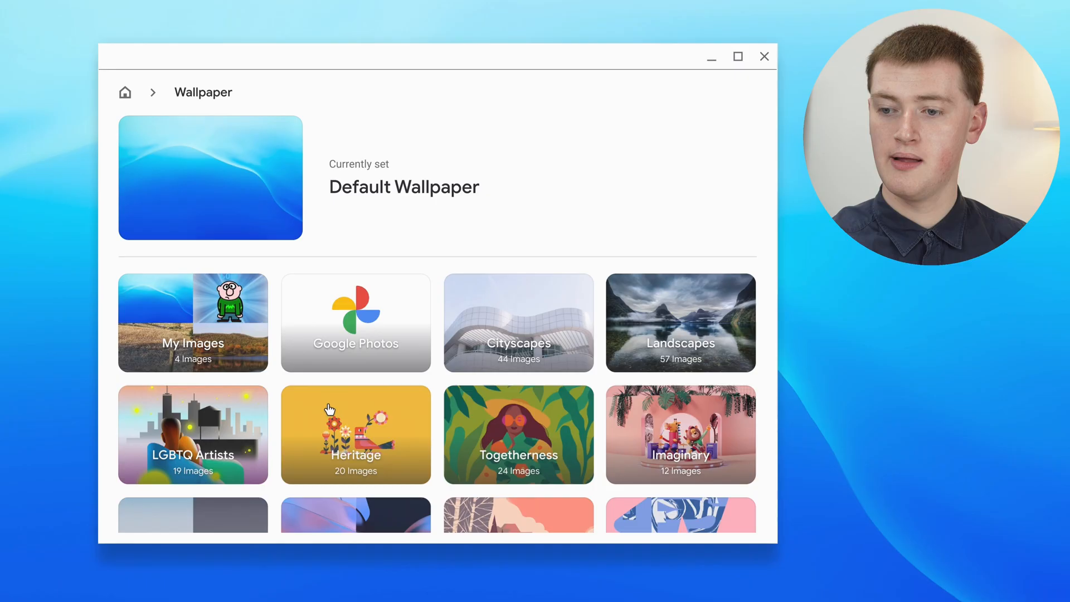
- Scroll the wallpaper collections down to Radiance, Element, Made by Canvas and Colors
{"action": "scroll", "scroll_direction": "down", "scroll_amount": 3}
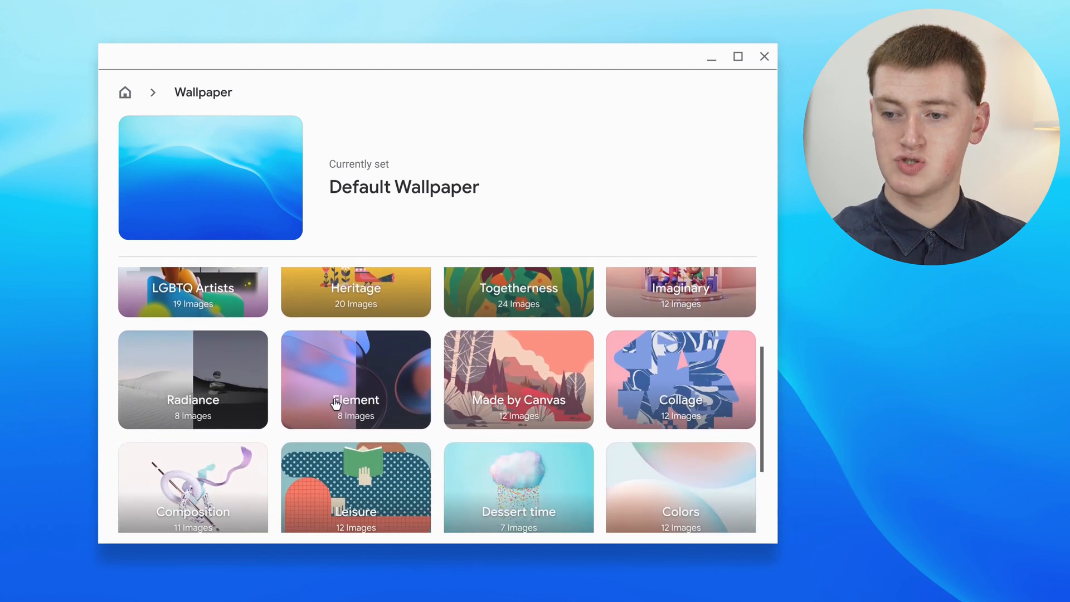
{"action": "mouse_move", "coordinate": [216, 396]}
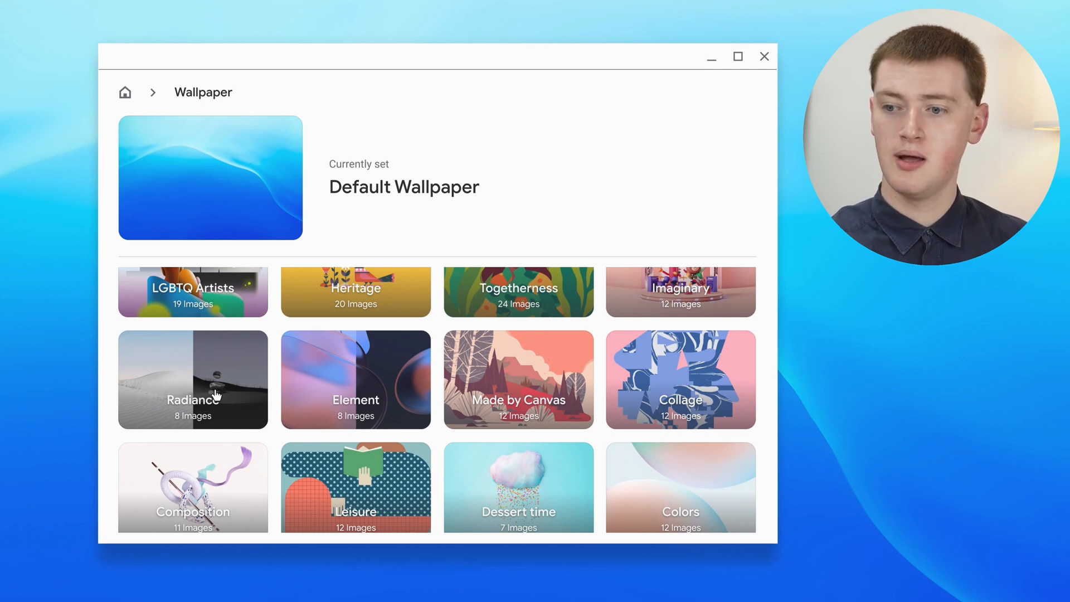
{"action": "mouse_move", "coordinate": [312, 363]}
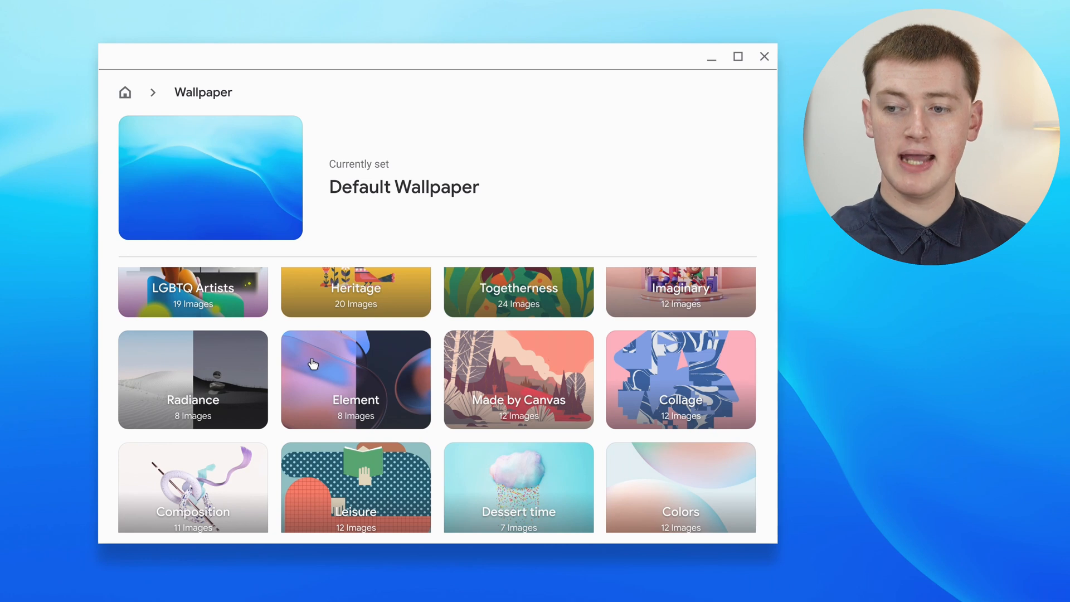
{"action": "mouse_move", "coordinate": [184, 399]}
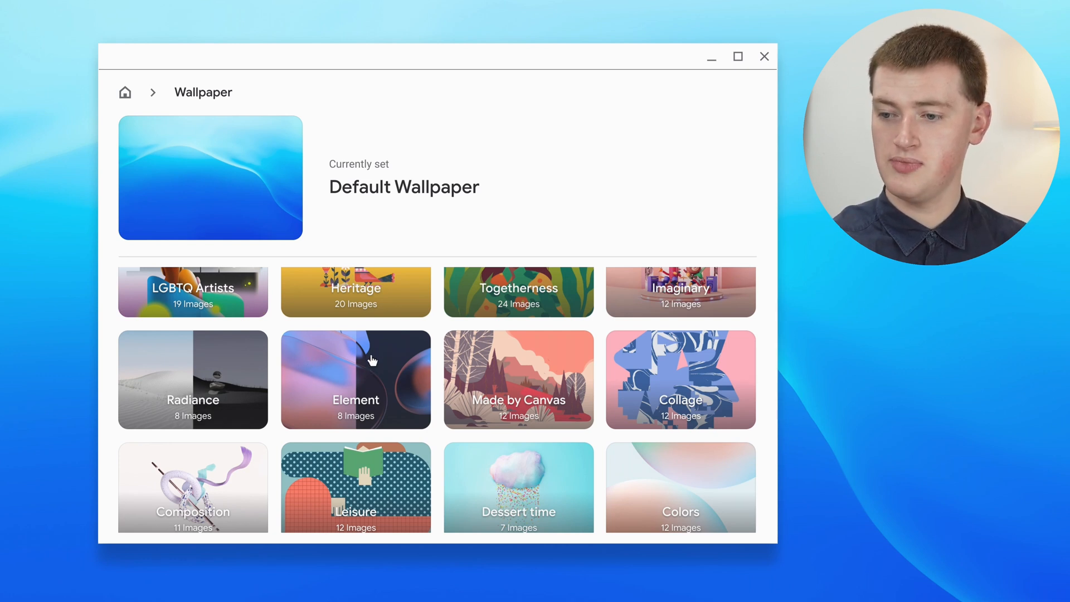
- Set the Greens light/dark wallpaper by Rutger Paulusse from the Element collection
{"action": "left_click", "coordinate": [355, 379]}
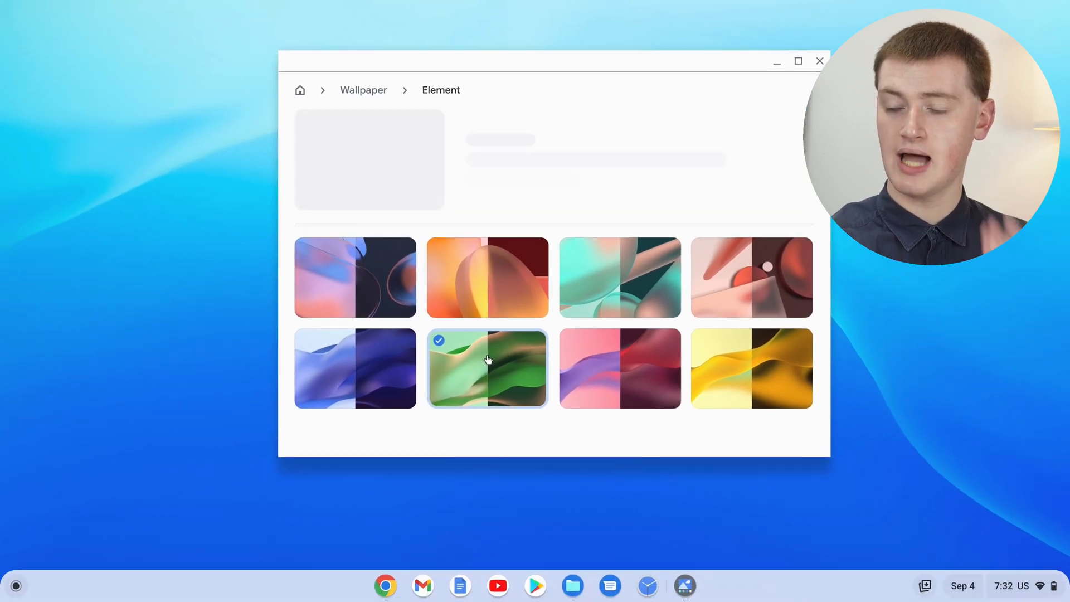
{"action": "left_click", "coordinate": [488, 370]}
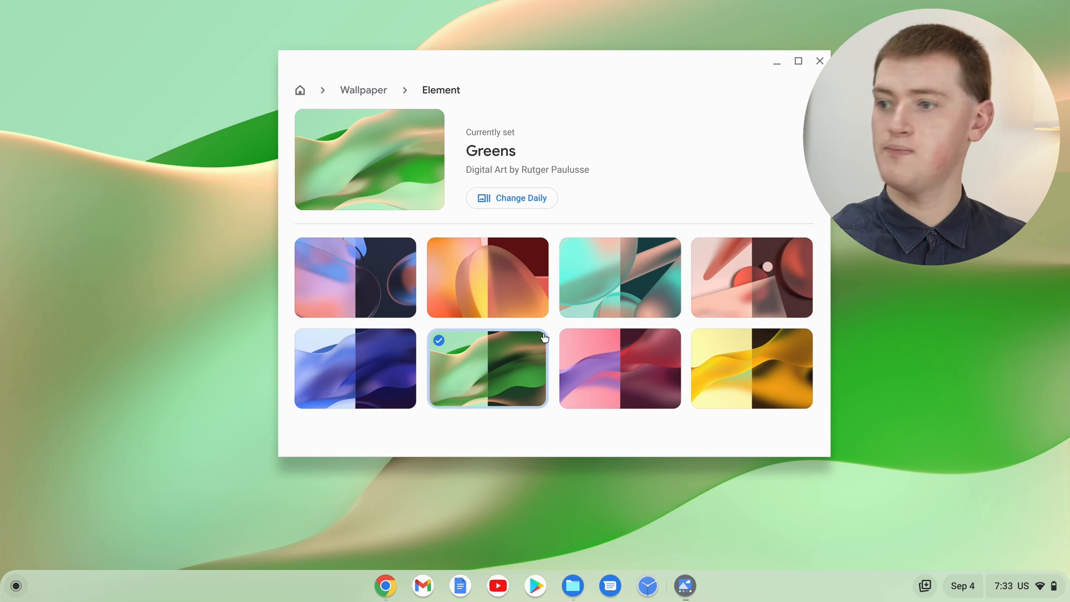
{"action": "mouse_move", "coordinate": [778, 244]}
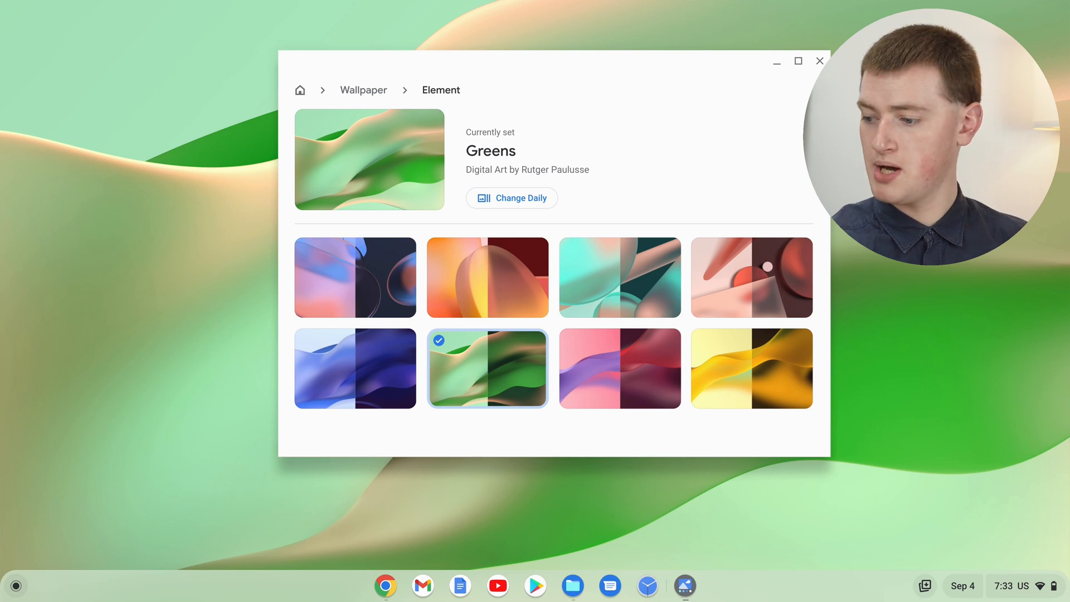
- Turn Dark theme on from Quick Settings so the wallpaper becomes Greens Dark
{"action": "left_click", "coordinate": [1013, 585]}
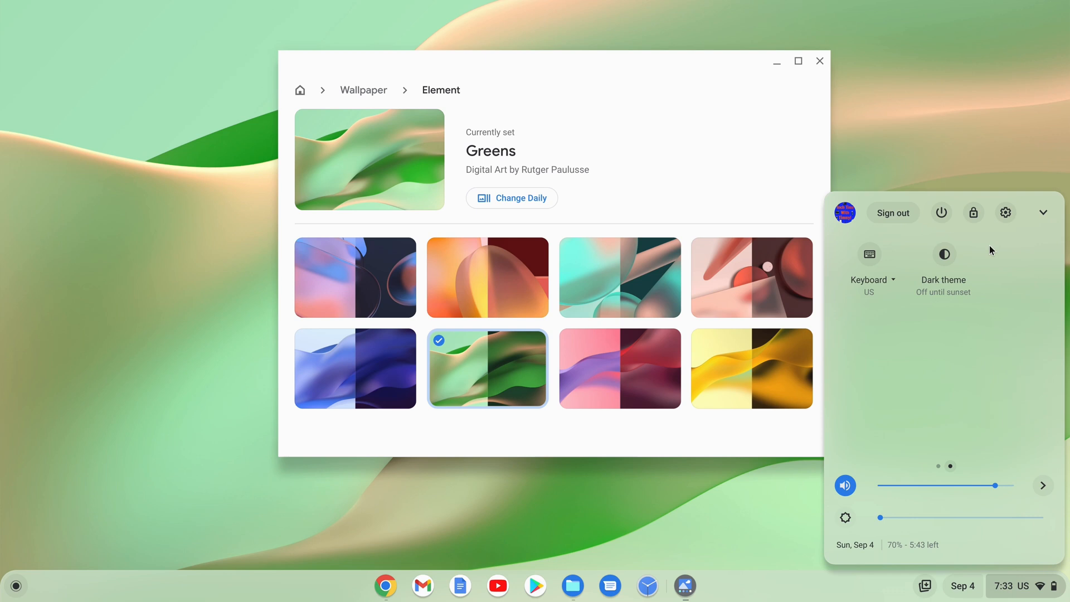
{"action": "left_click", "coordinate": [945, 254]}
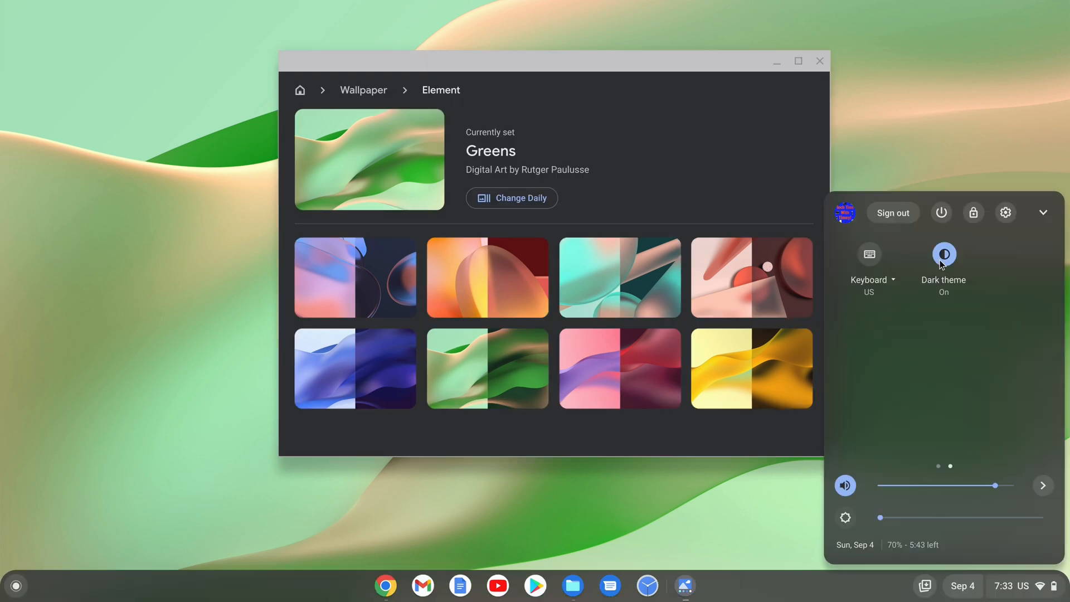
{"action": "left_click", "coordinate": [488, 368]}
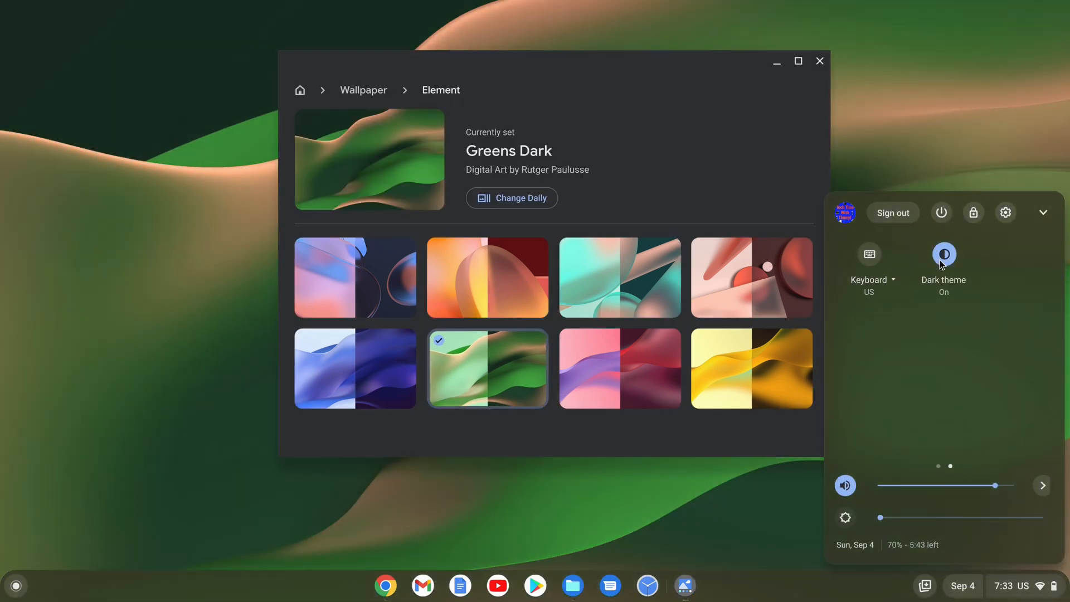